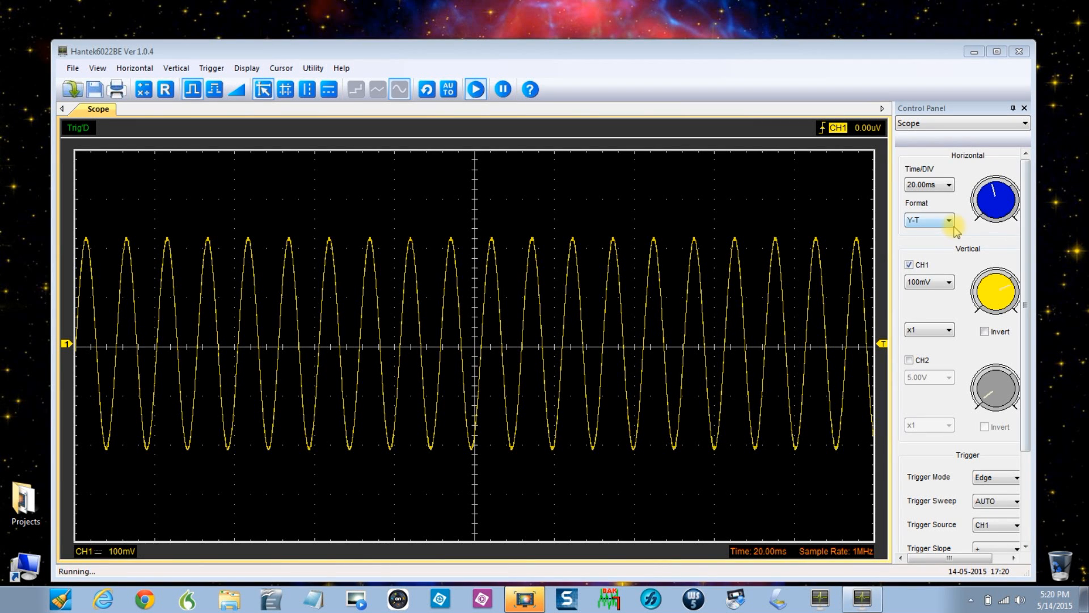
Change the Time/DIV setting from 20 ms to 2.000ms per division.
click(949, 184)
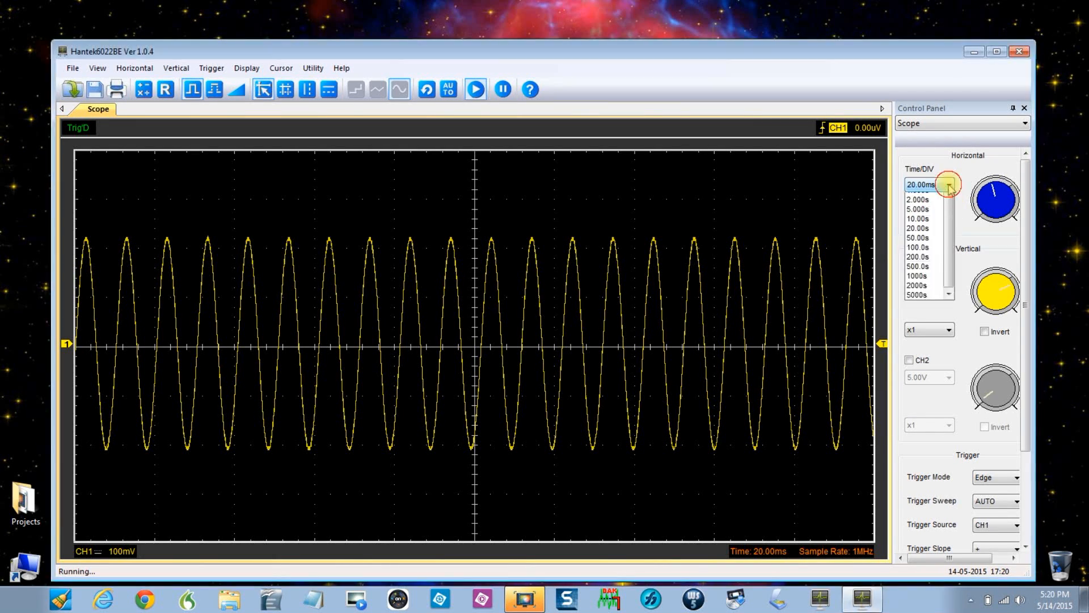
click(947, 186)
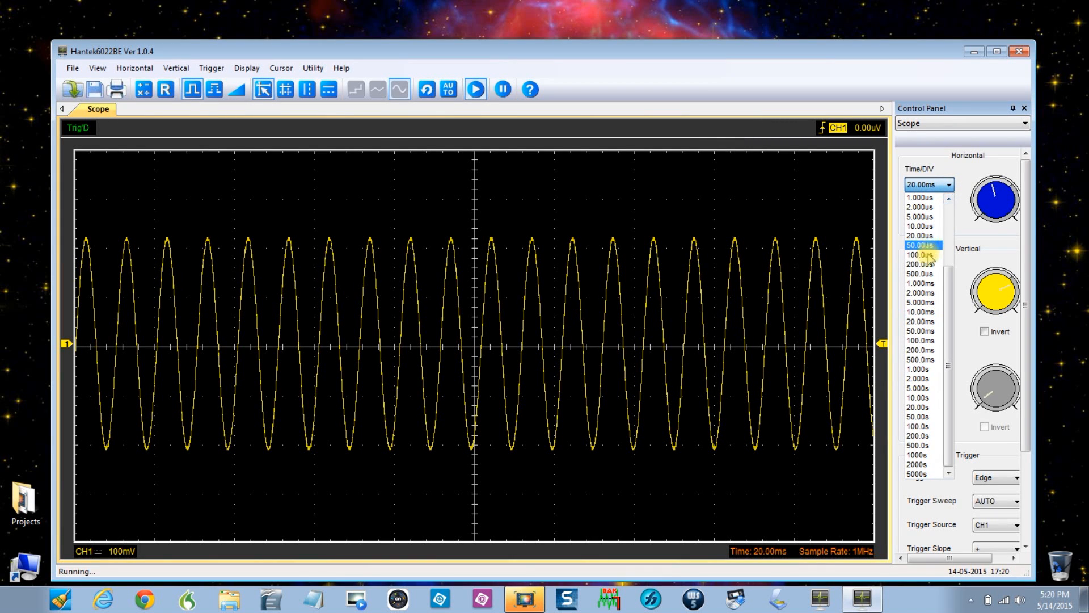
click(918, 293)
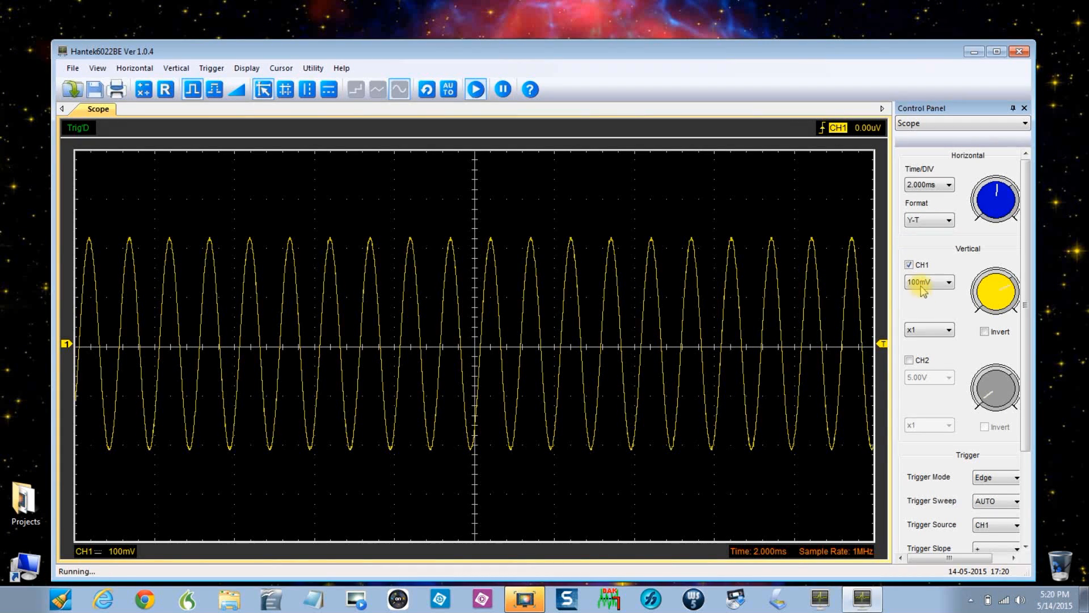
Set Time/DIV to 200.0us and reopen the time-per-division list.
click(949, 184)
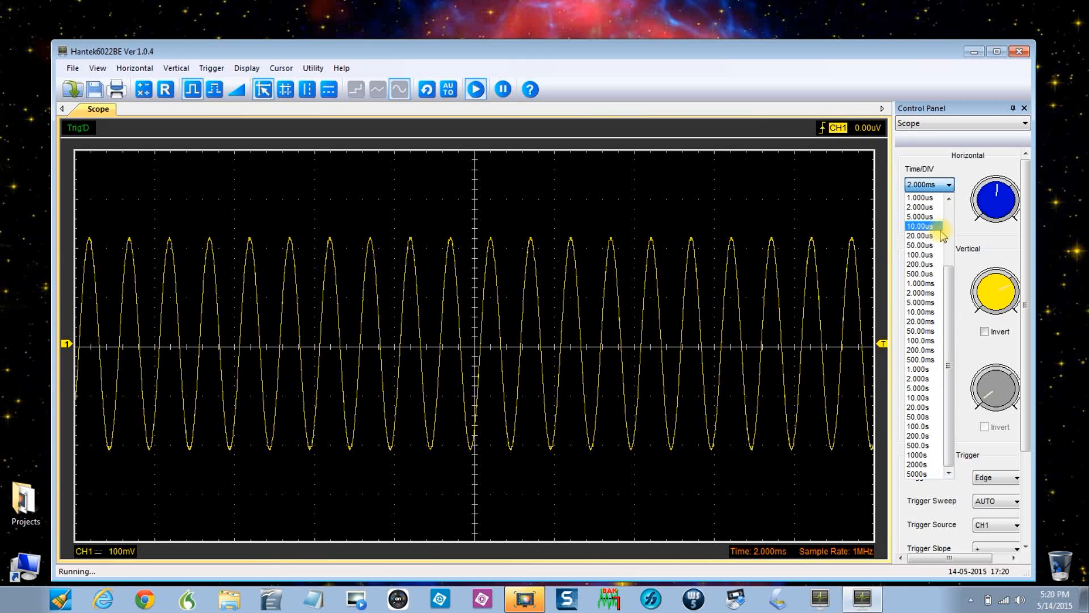
click(919, 264)
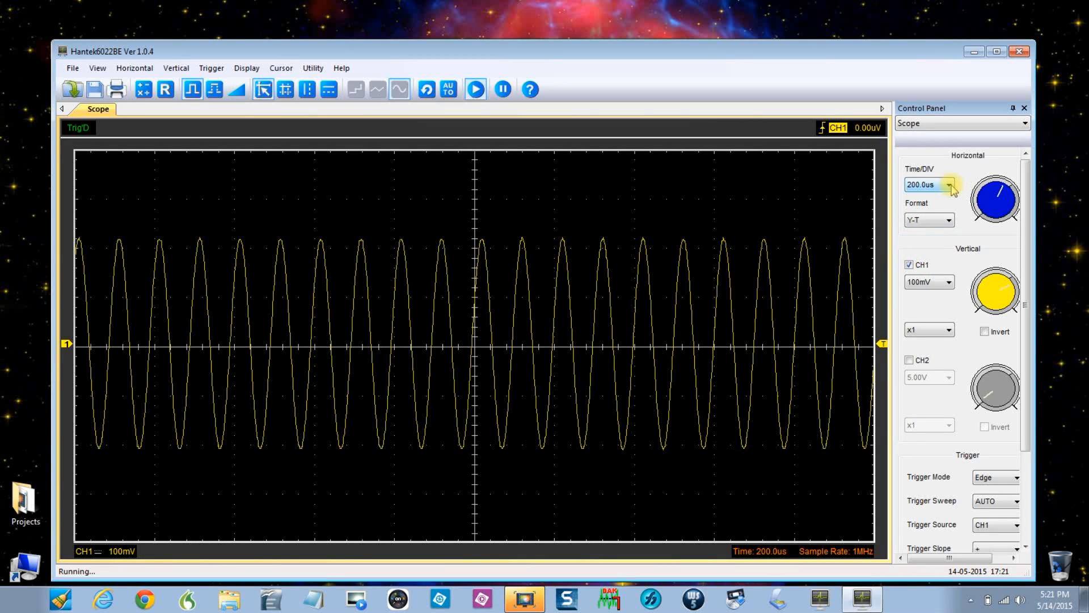
click(949, 184)
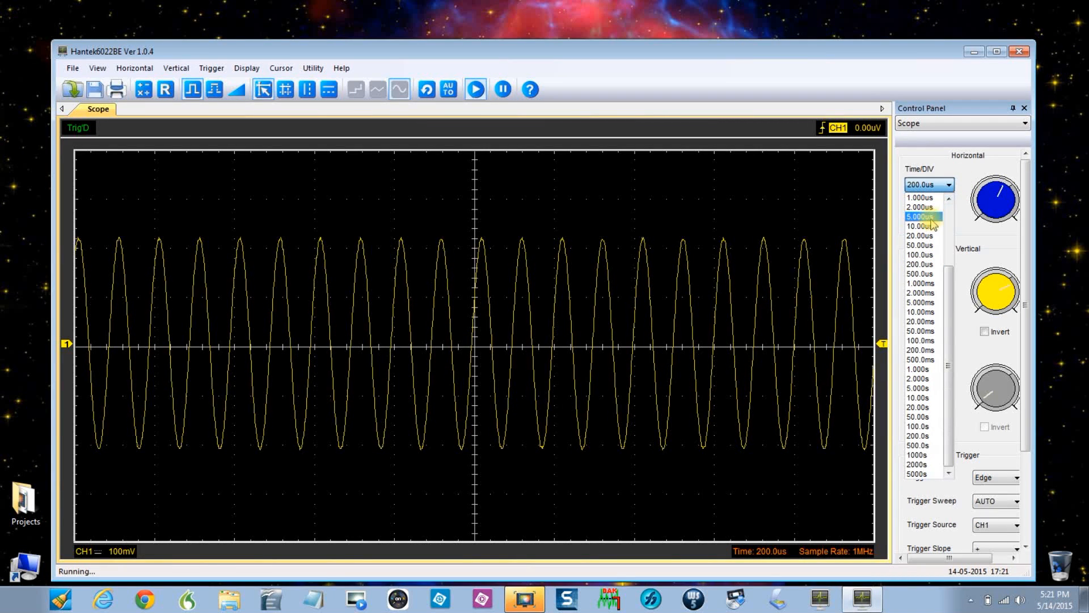
mouse_move(921, 225)
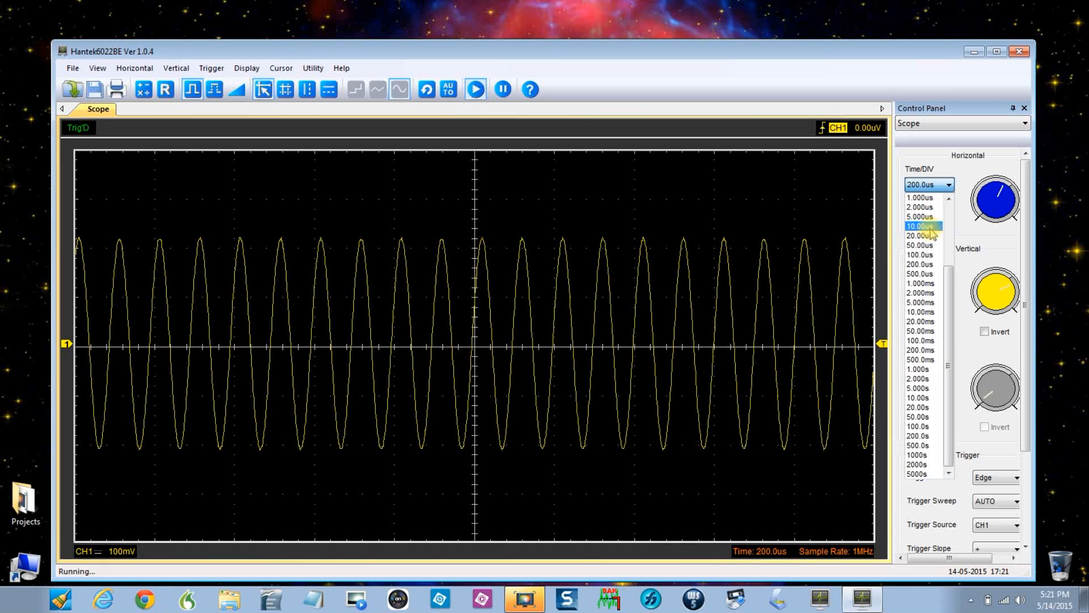
mouse_move(920, 236)
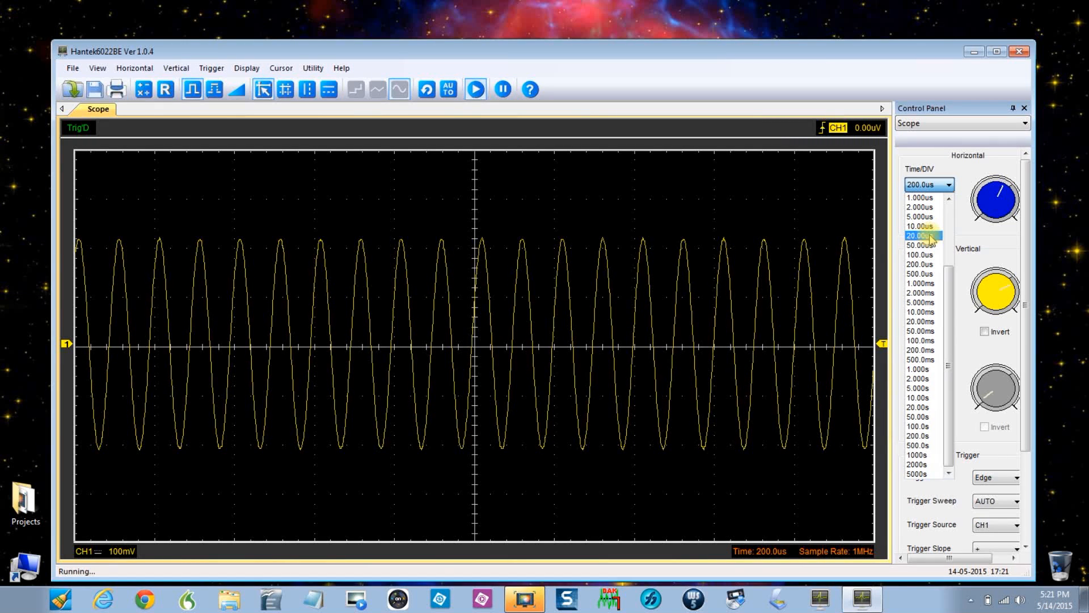
Pick 20.00us from the Time/DIV list, raising the sample rate to 4 MHz.
click(920, 235)
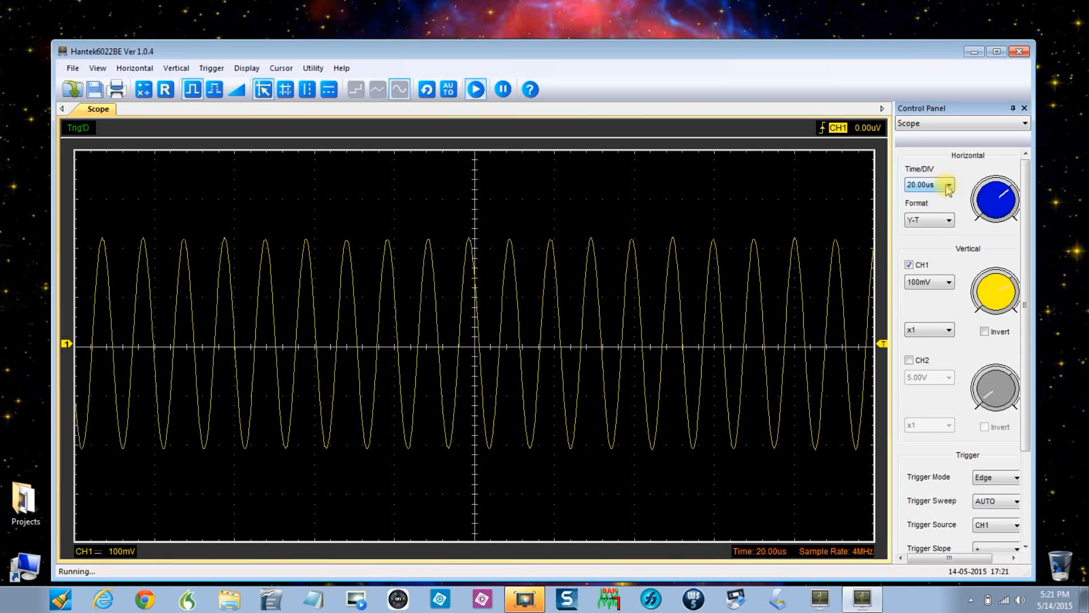
Set Time/DIV to 2.000us, giving a 48 MHz sample rate.
click(948, 184)
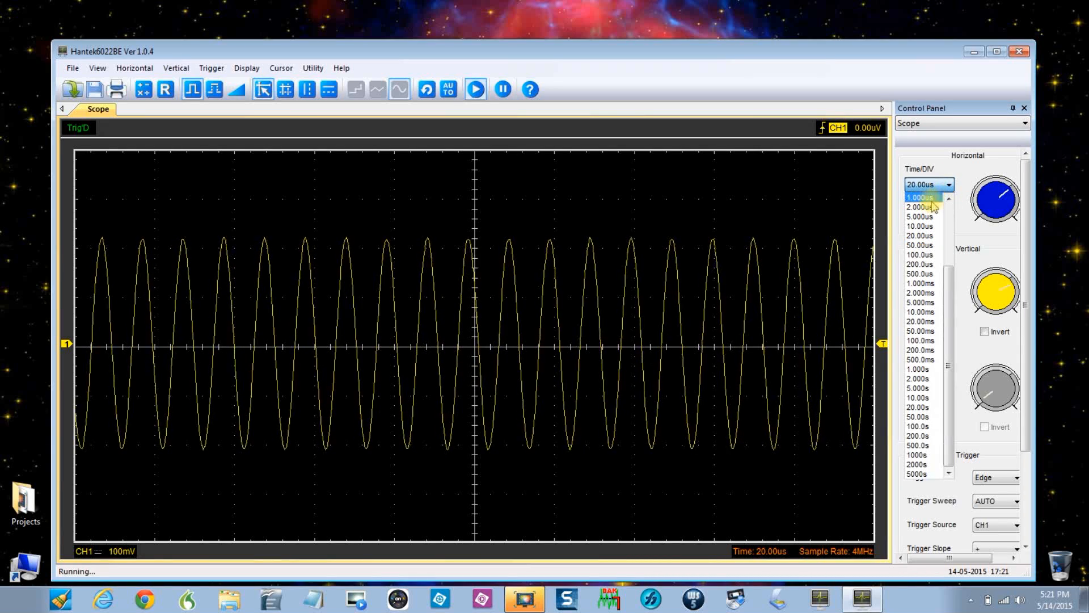
click(919, 206)
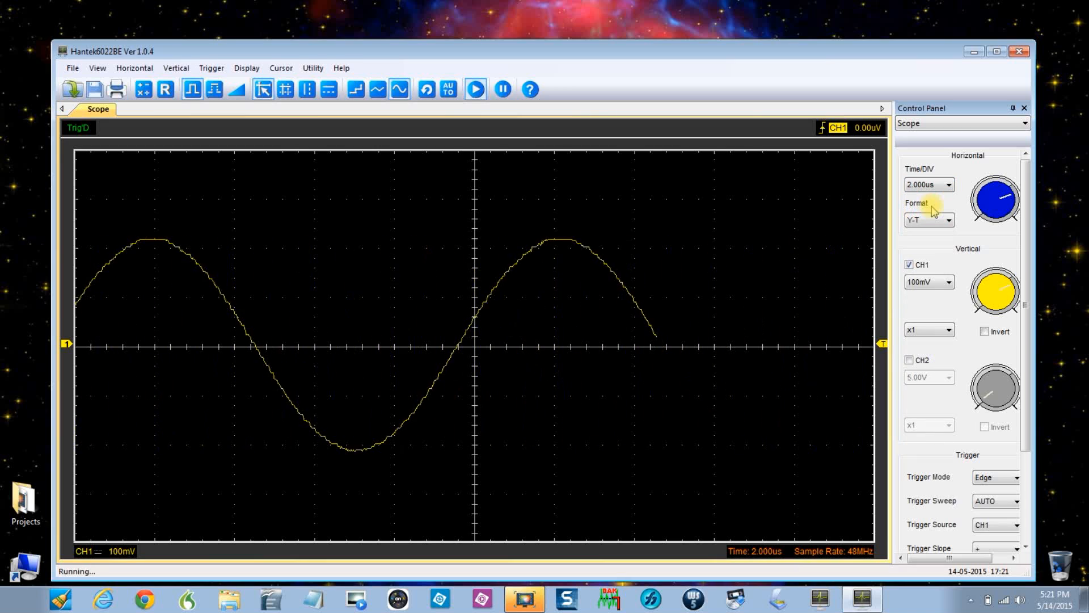